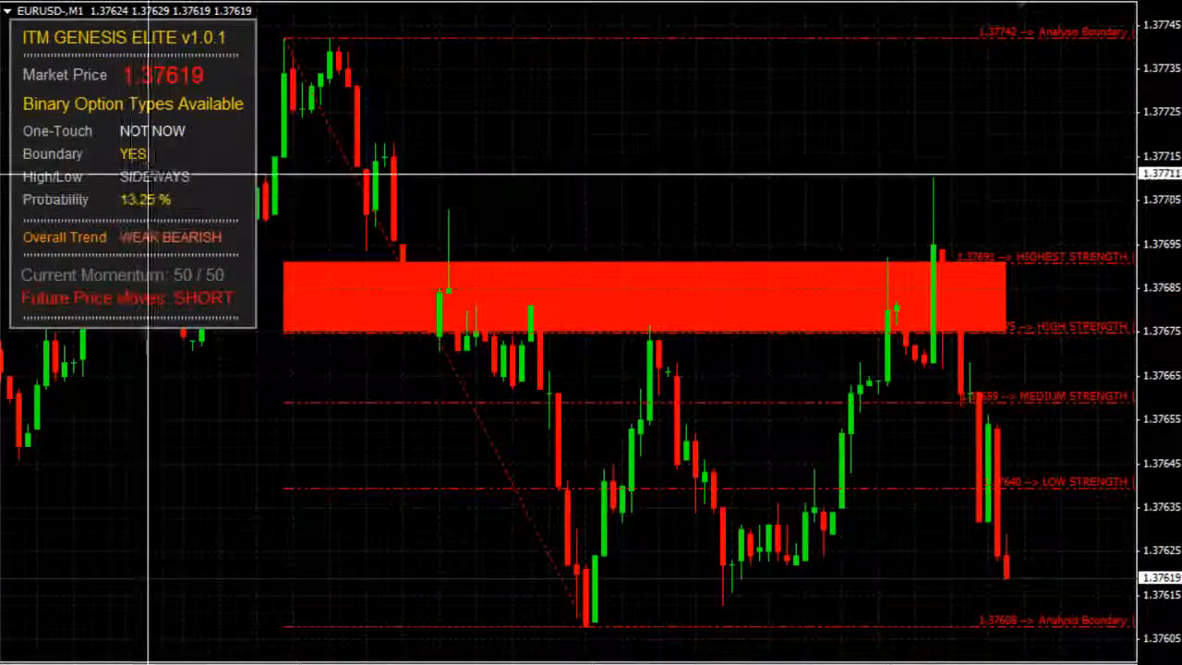
mouse_move(920, 432)
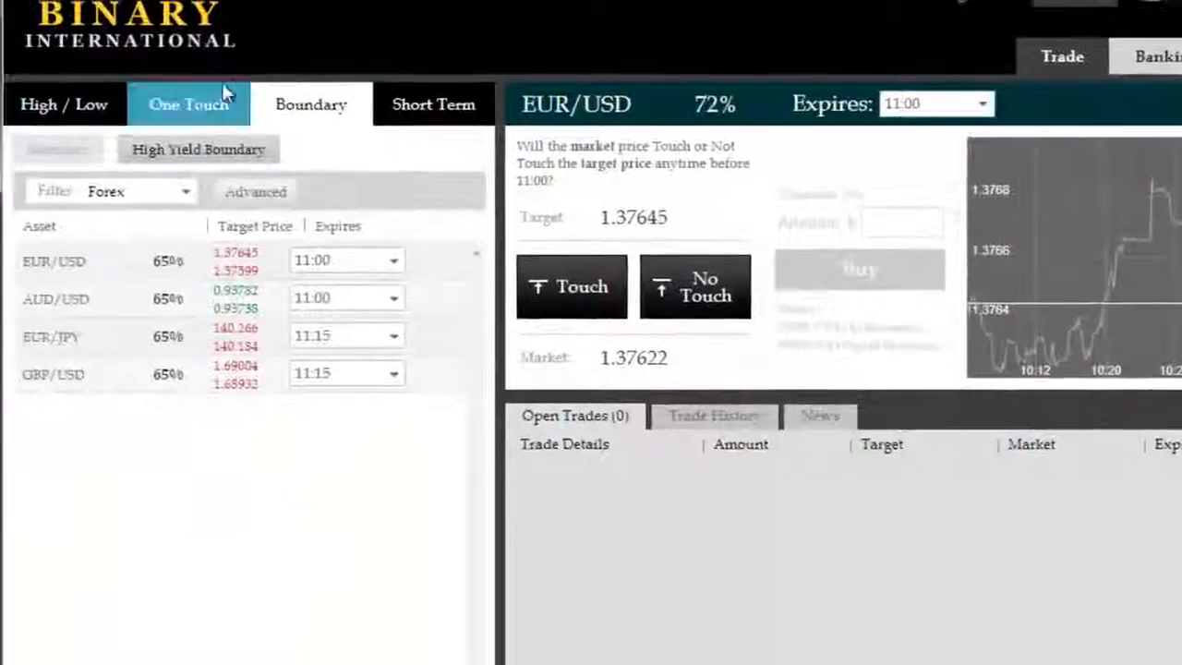
- Prepare a EUR/USD Boundary 'Out' trade with a 5000 amount showing an 8,250$ return
click(311, 104)
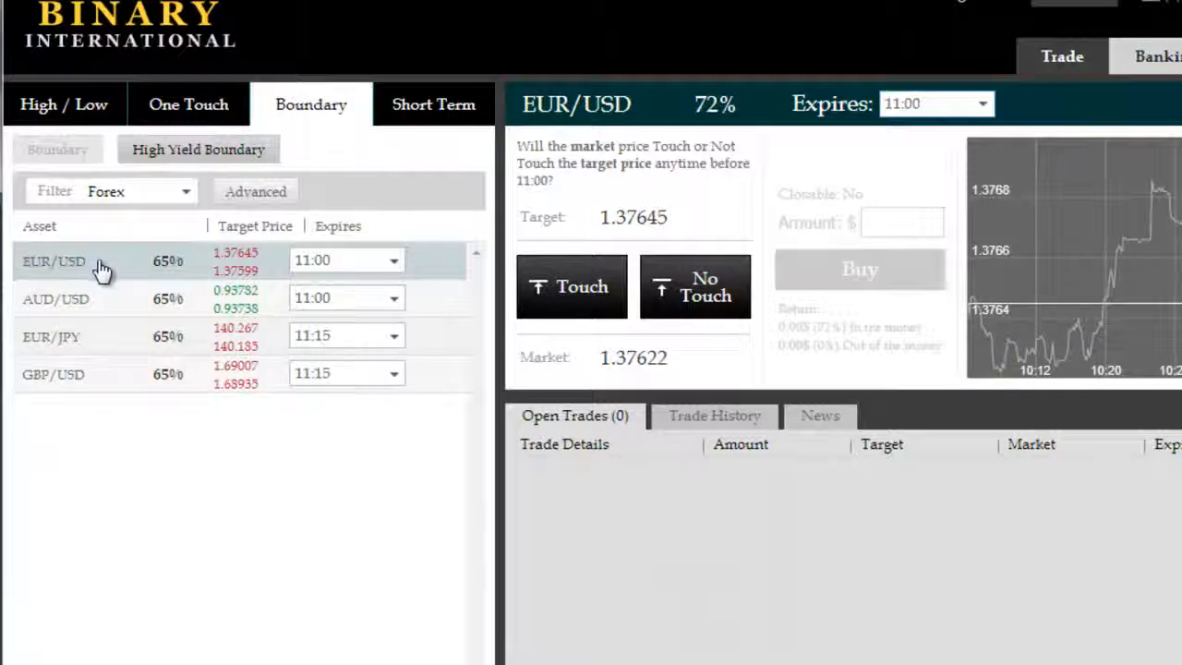
click(52, 260)
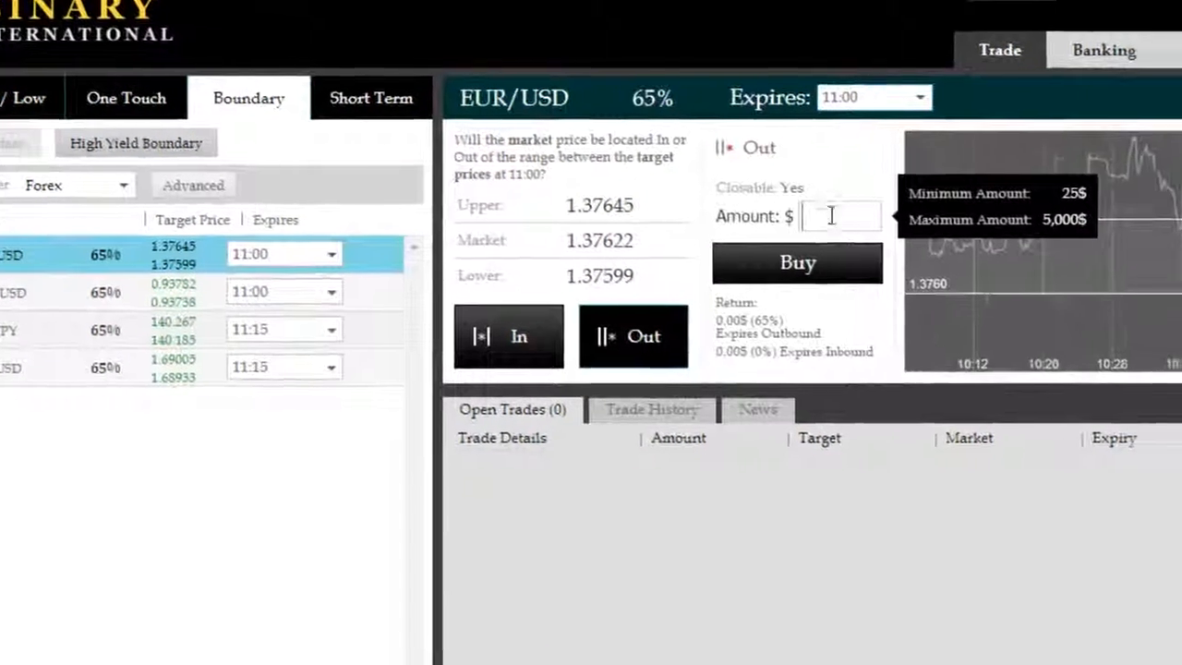
text(50)
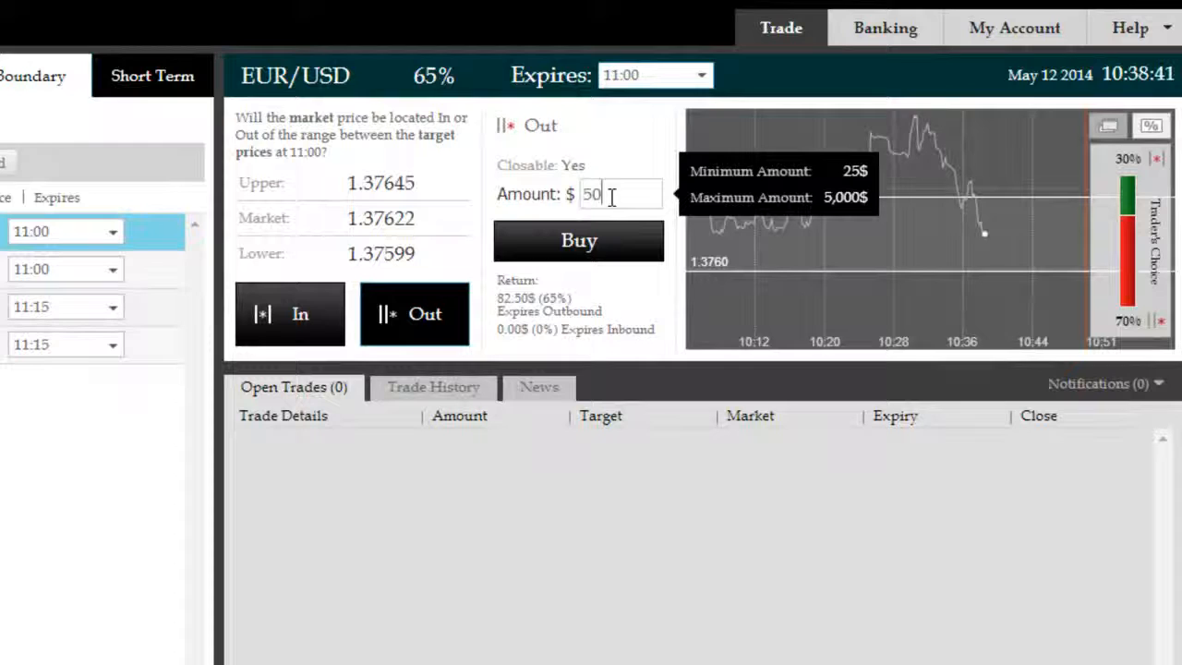
text(5000)
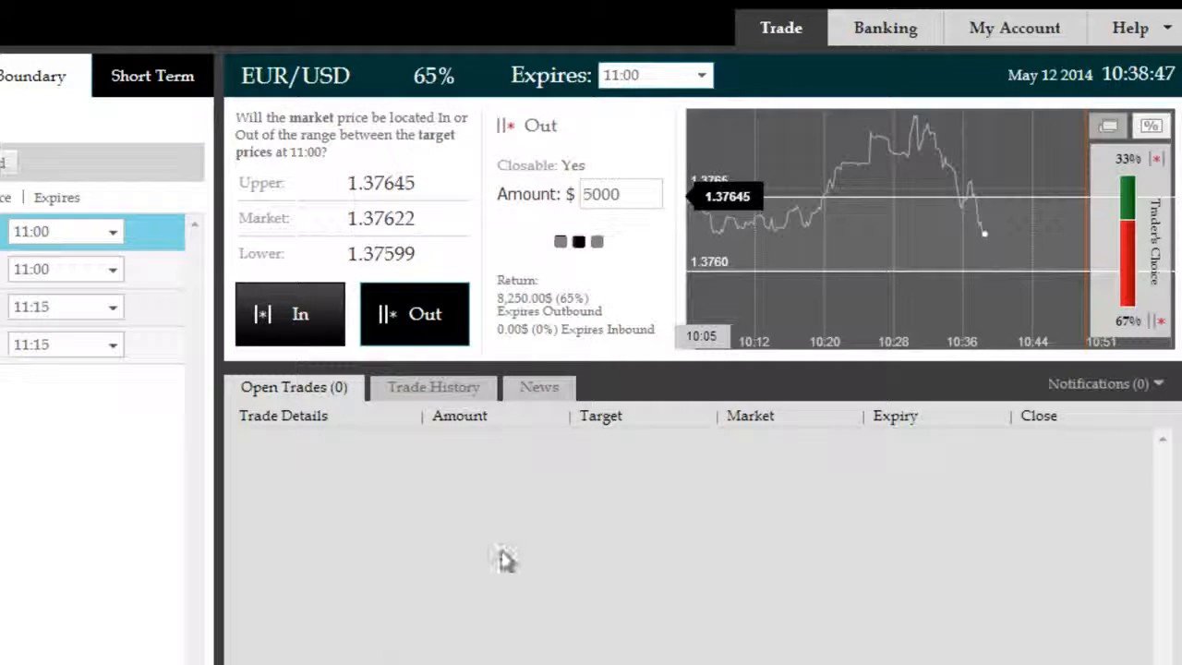
click(413, 314)
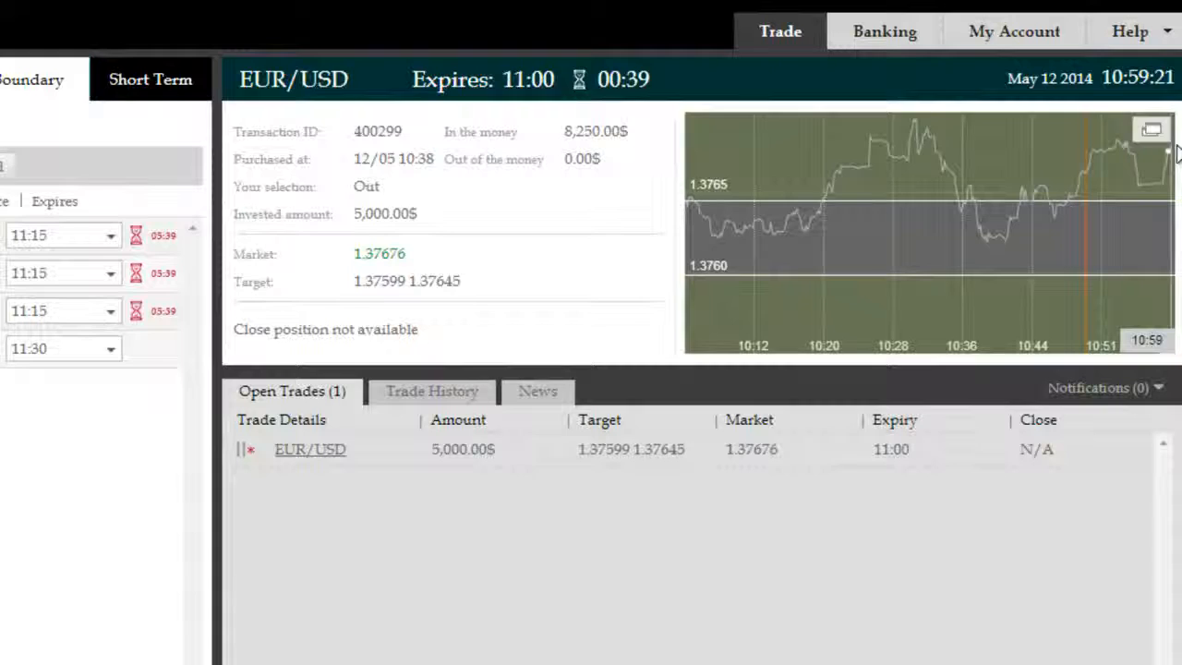
mouse_move(613, 65)
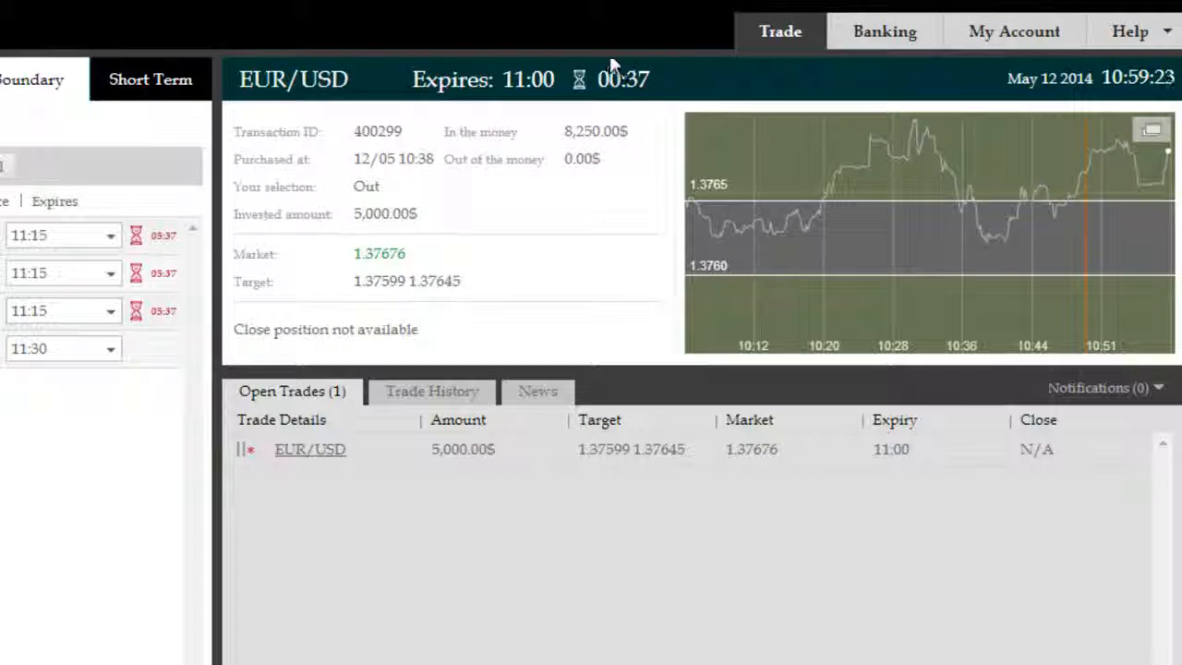
mouse_move(498, 323)
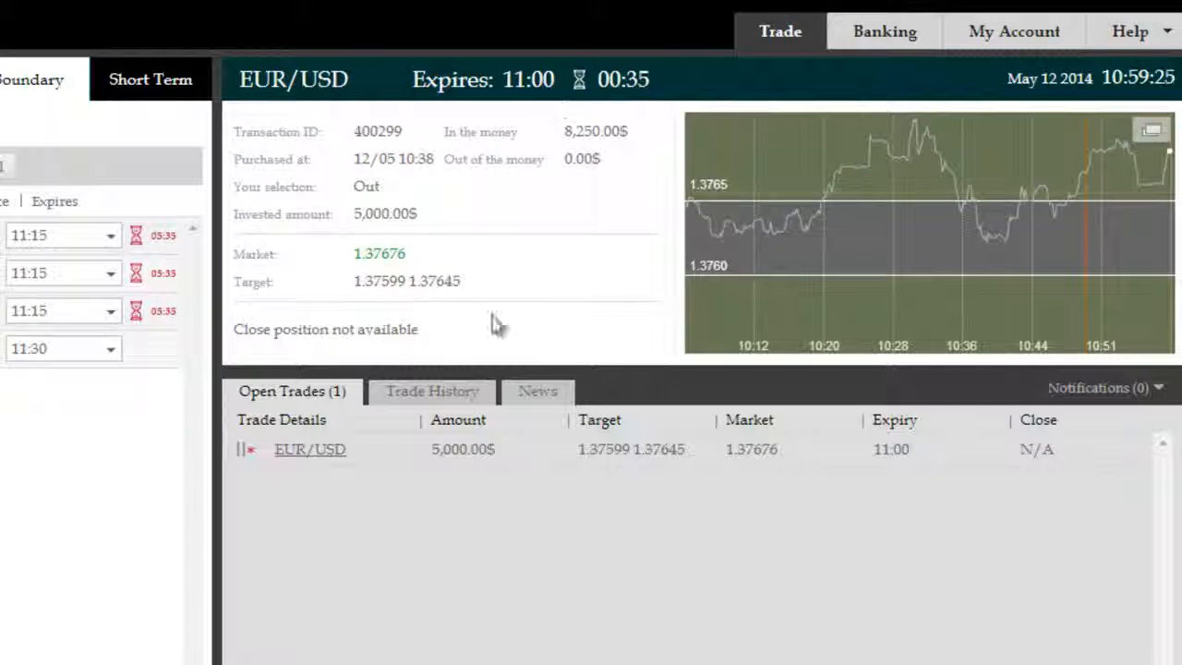
mouse_move(669, 484)
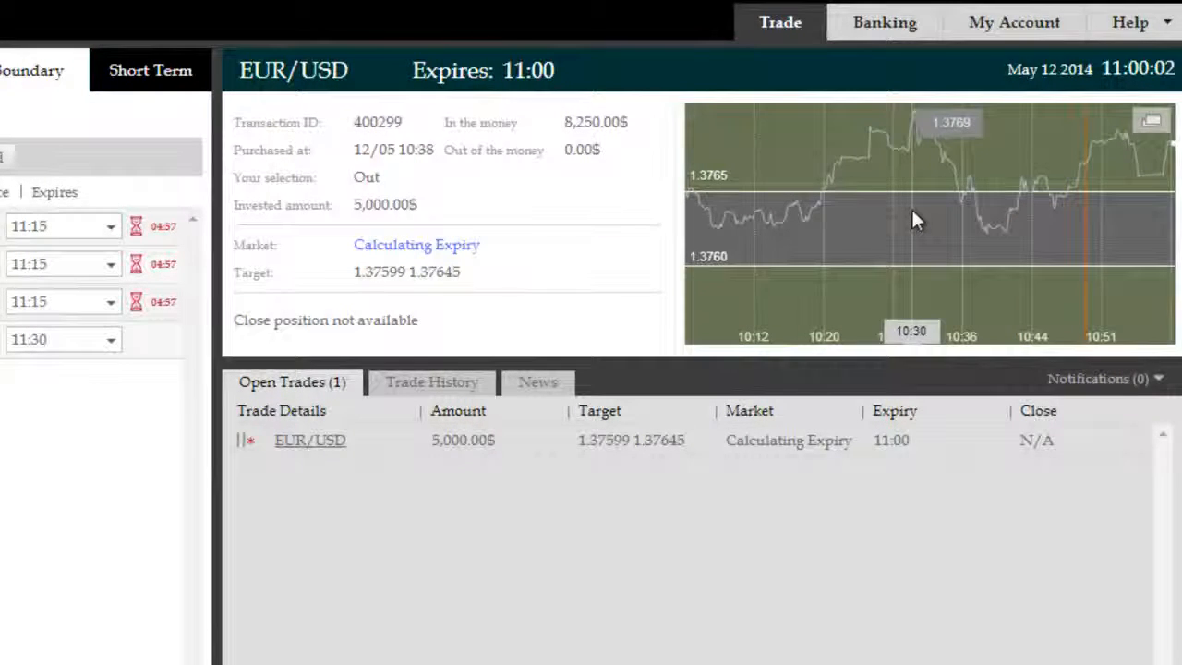
mouse_move(886, 214)
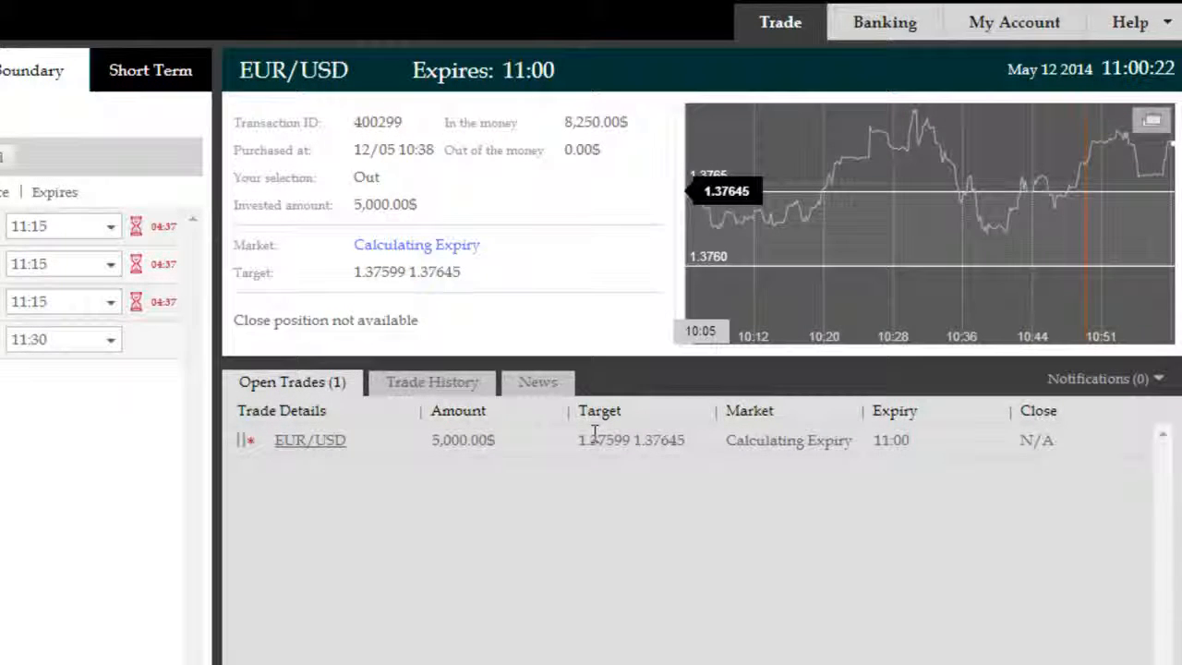
mouse_move(711, 462)
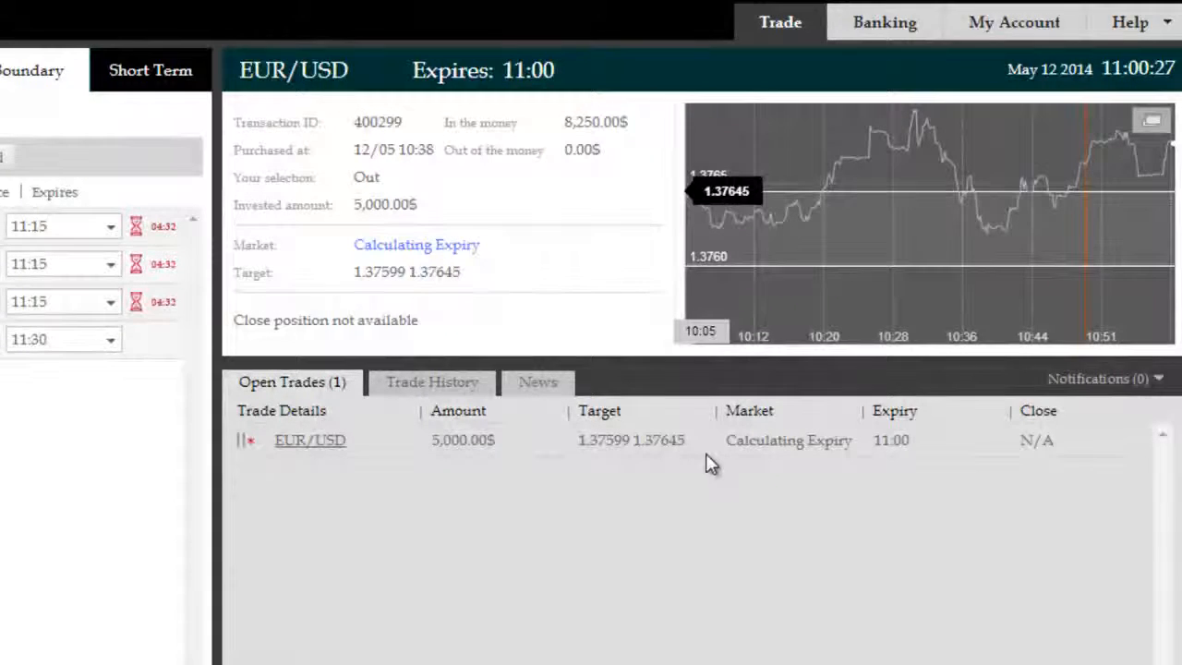
mouse_move(277, 466)
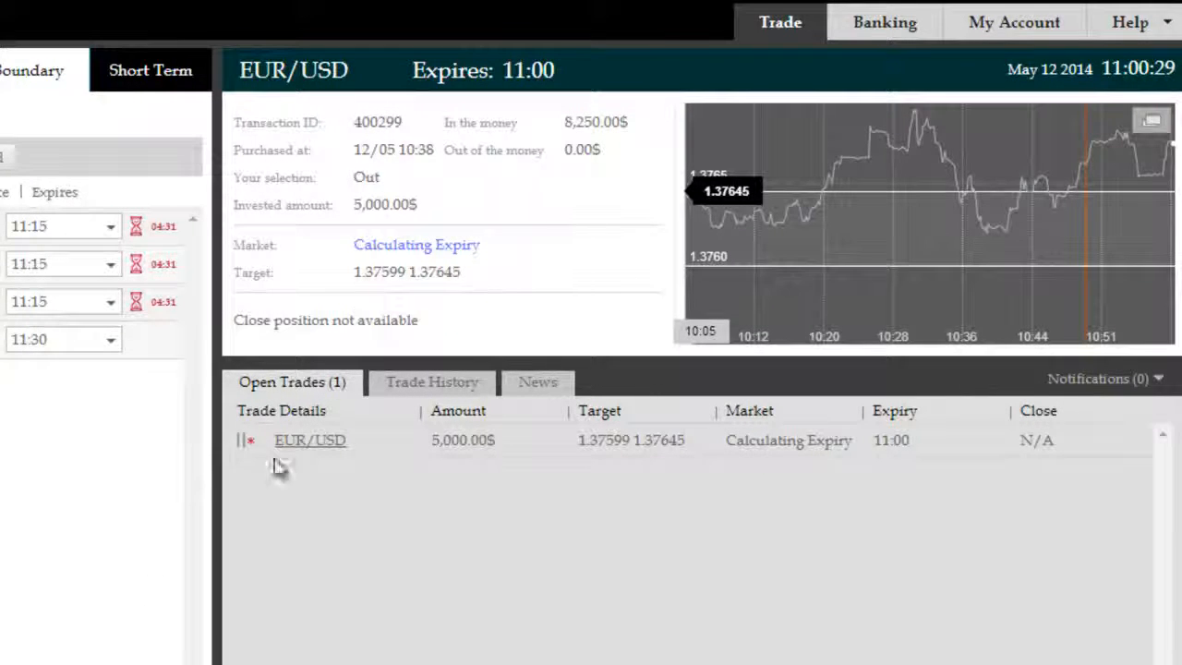